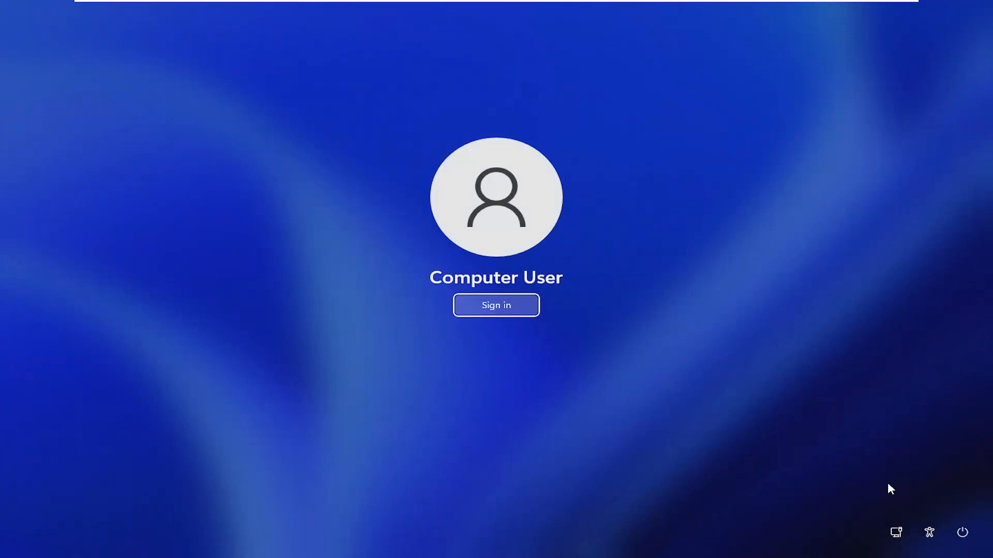
mouse_move(961, 531)
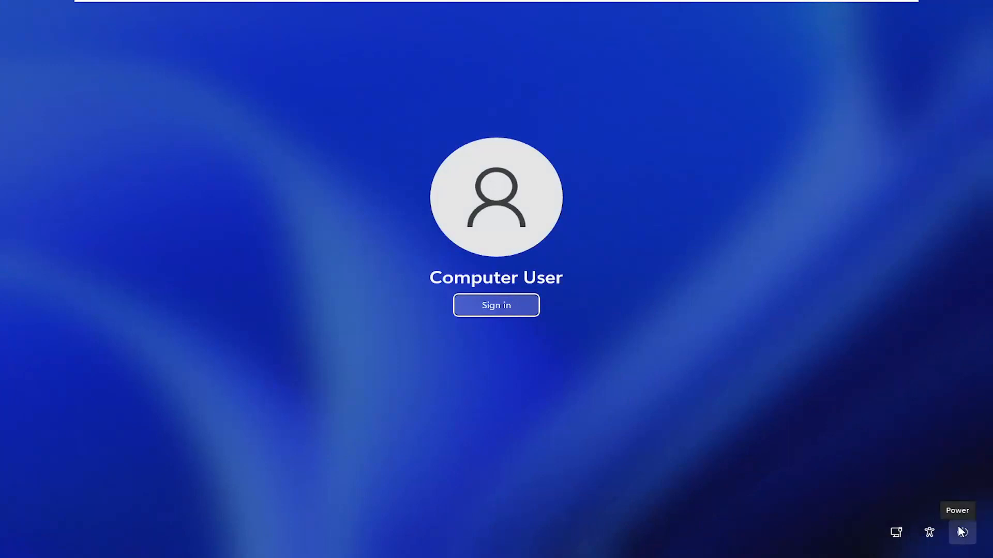
Reveal the sleep, shut down and restart options from the sign-in screen's power button
left_click(962, 546)
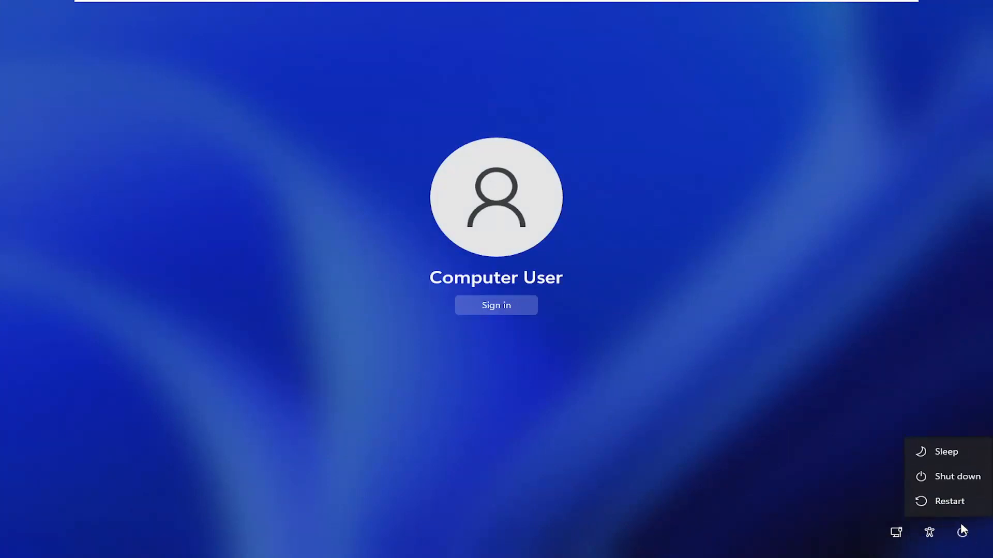
mouse_move(962, 529)
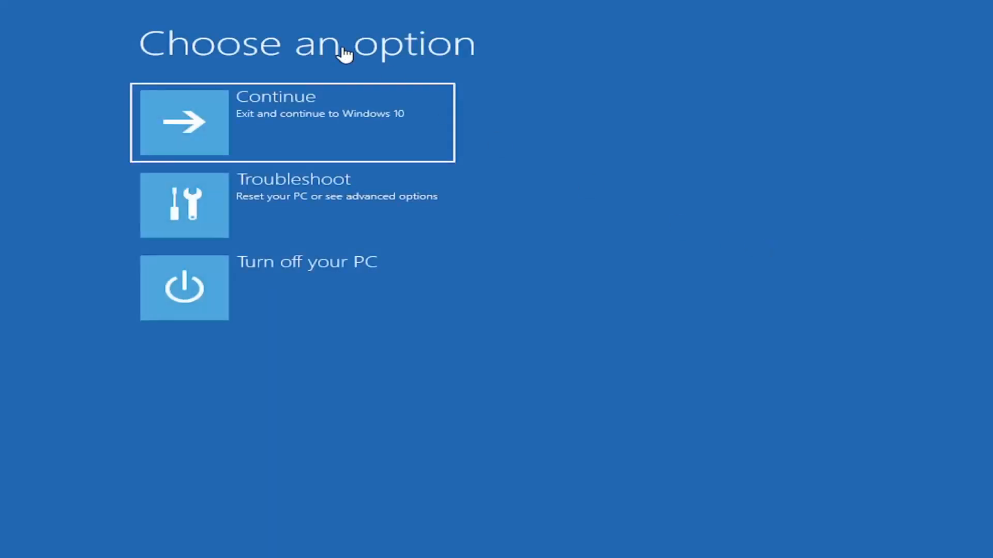
mouse_move(270, 221)
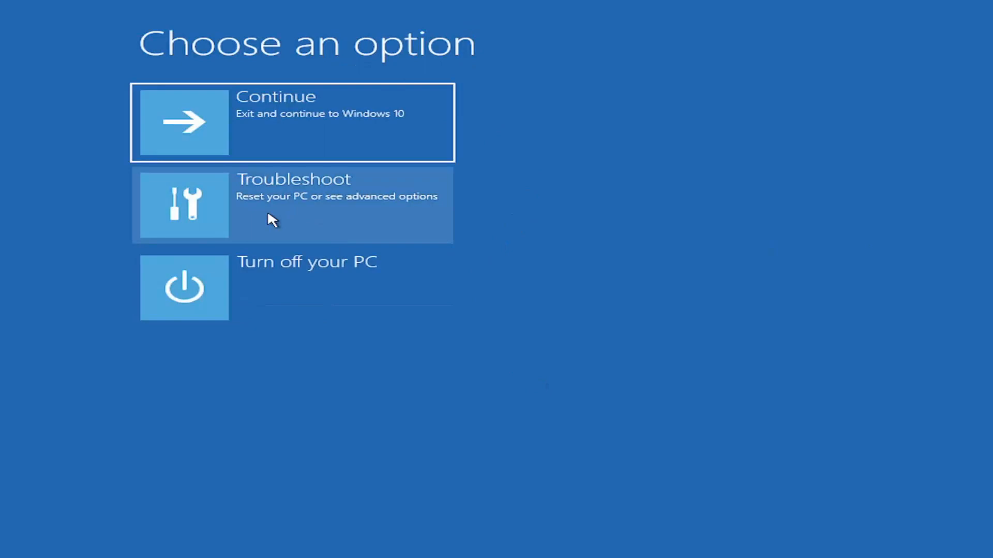
Go through Troubleshoot and Advanced options to Startup Settings and restart into the boot choices list
left_click(291, 204)
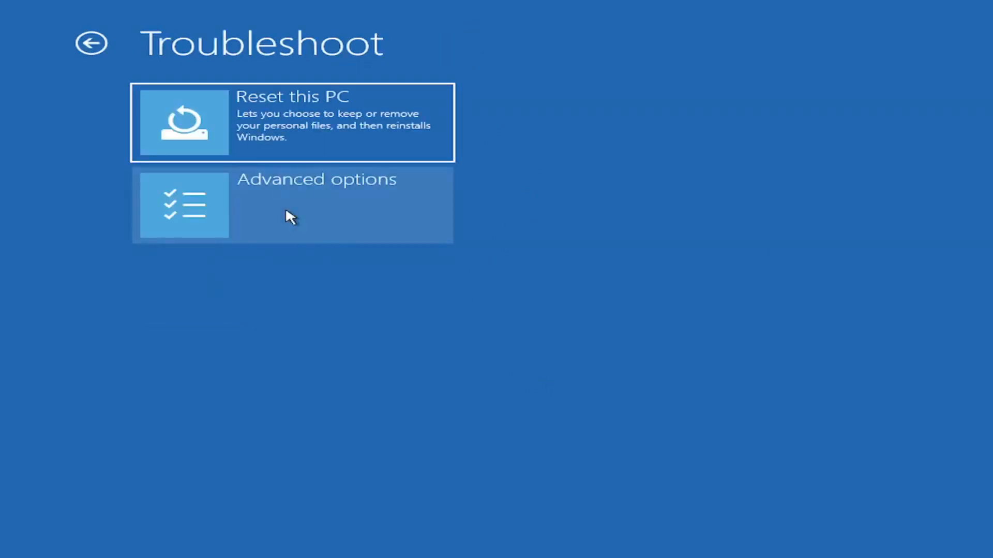
left_click(291, 204)
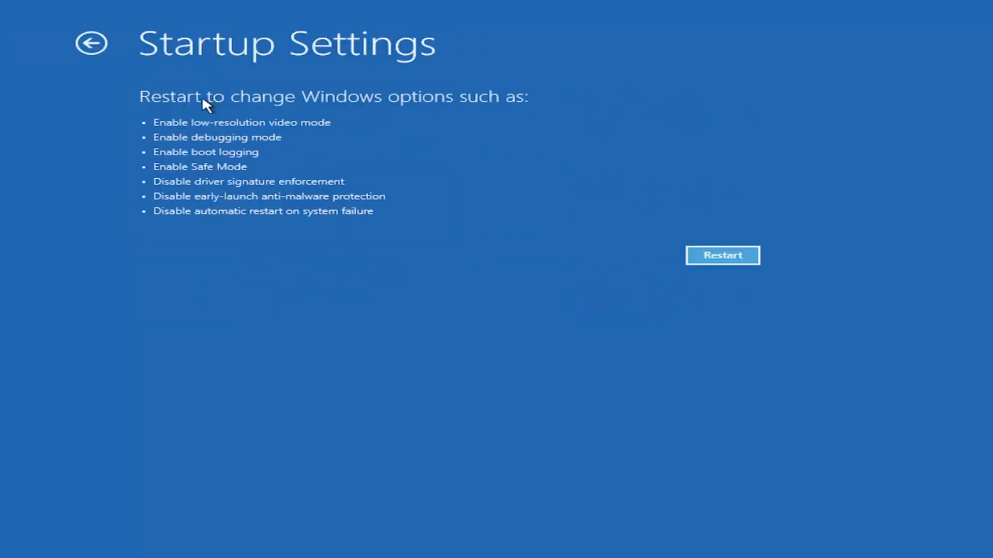
left_click(722, 256)
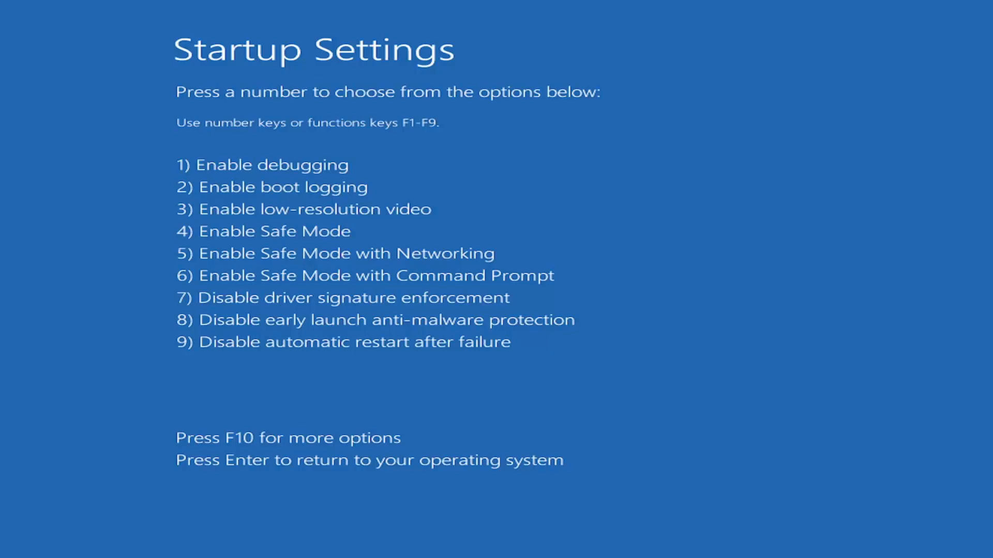
Boot Windows into Safe Mode from the numbered Startup Settings list
key("enter")
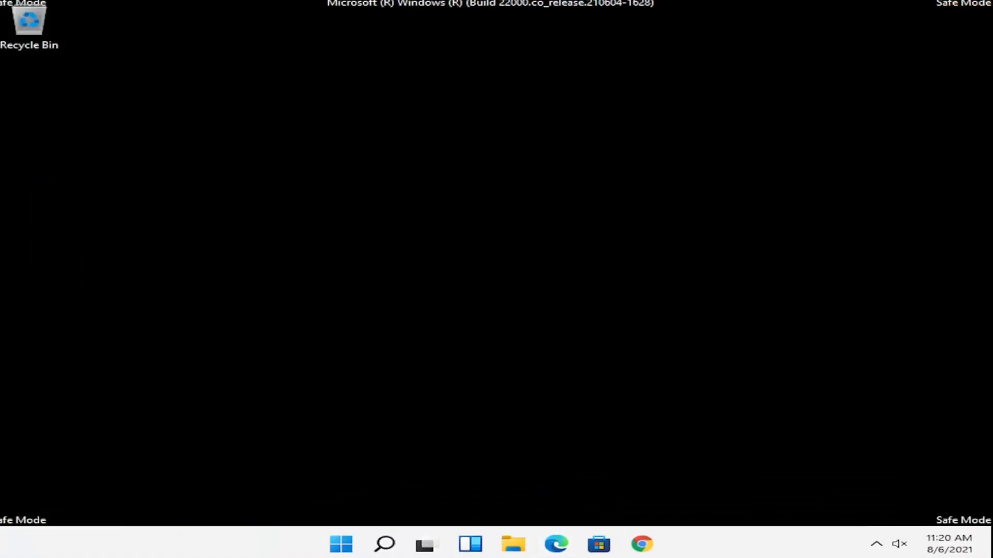
mouse_move(479, 410)
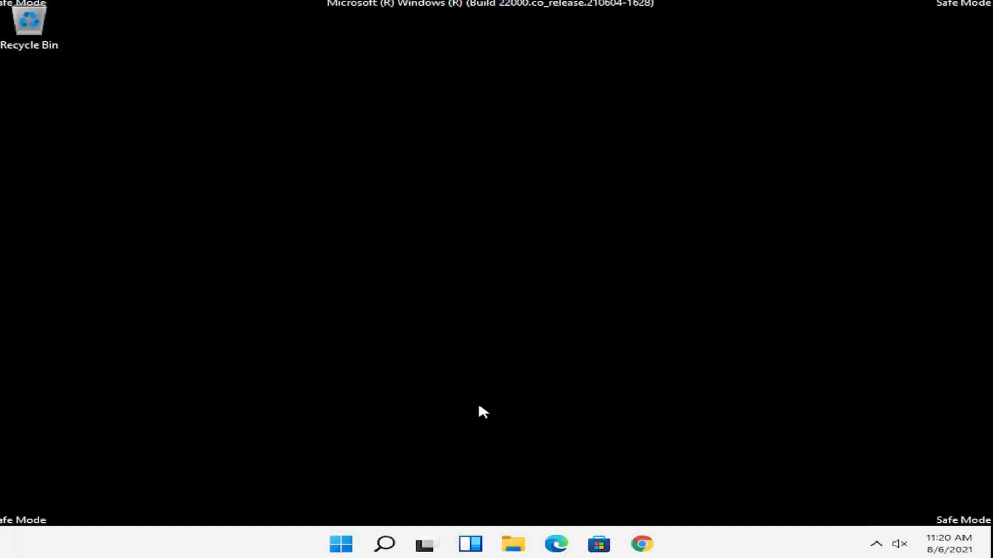
mouse_move(462, 412)
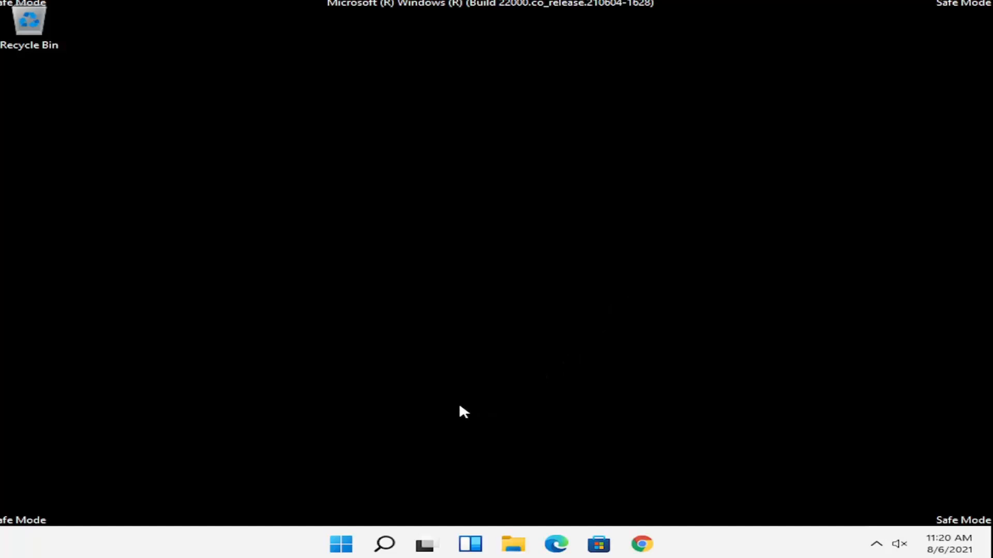
mouse_move(358, 480)
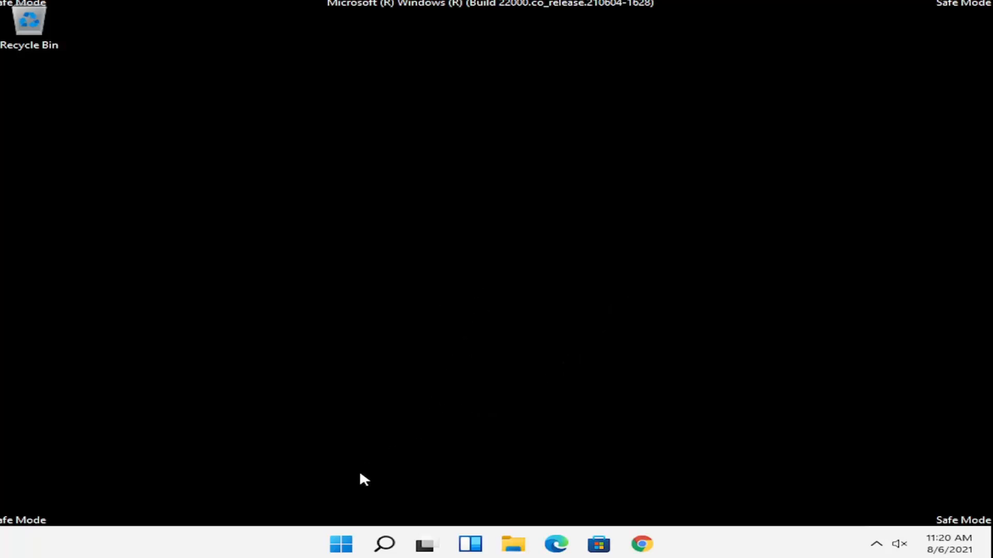
Restart from the Start button's quick links to leave Safe Mode for the normal desktop
right_click(341, 544)
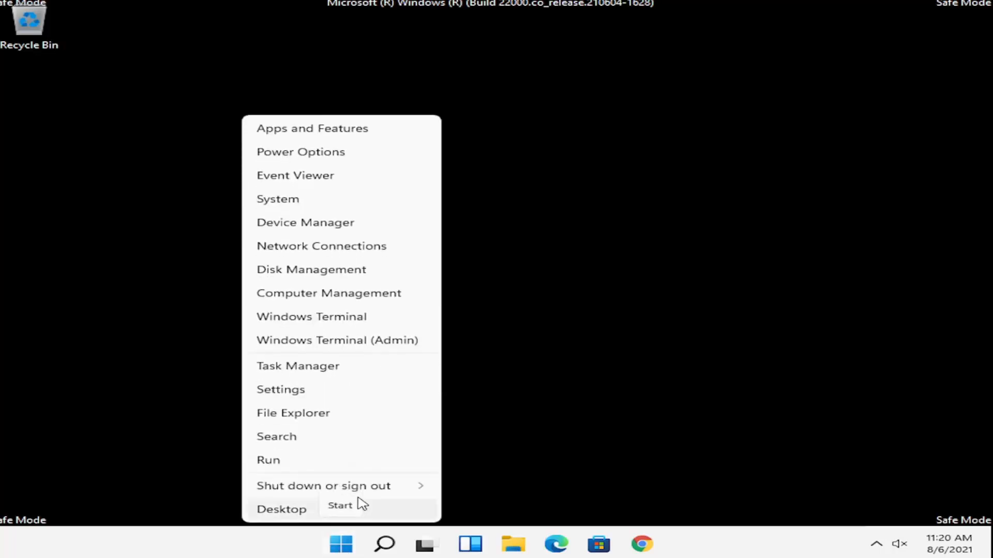
left_click(323, 486)
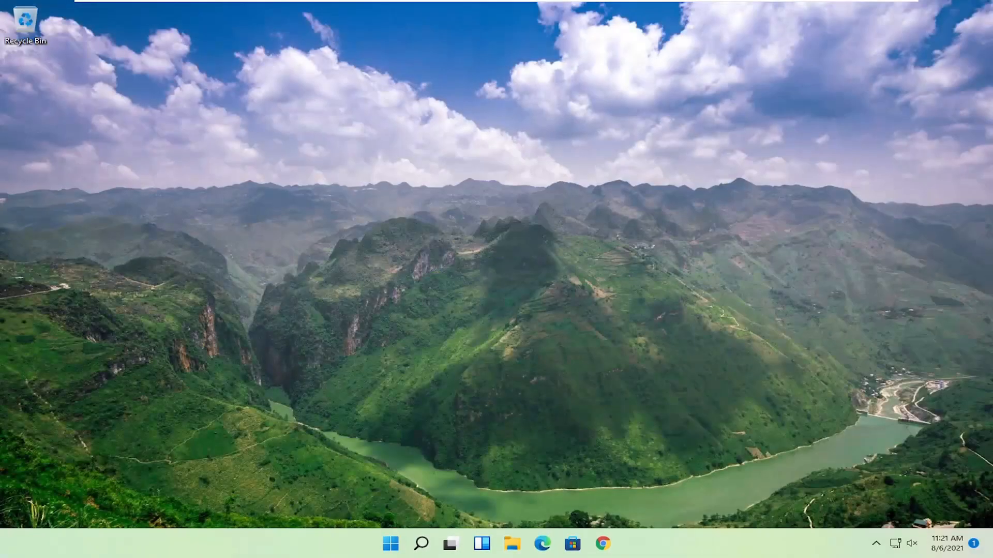
mouse_move(107, 279)
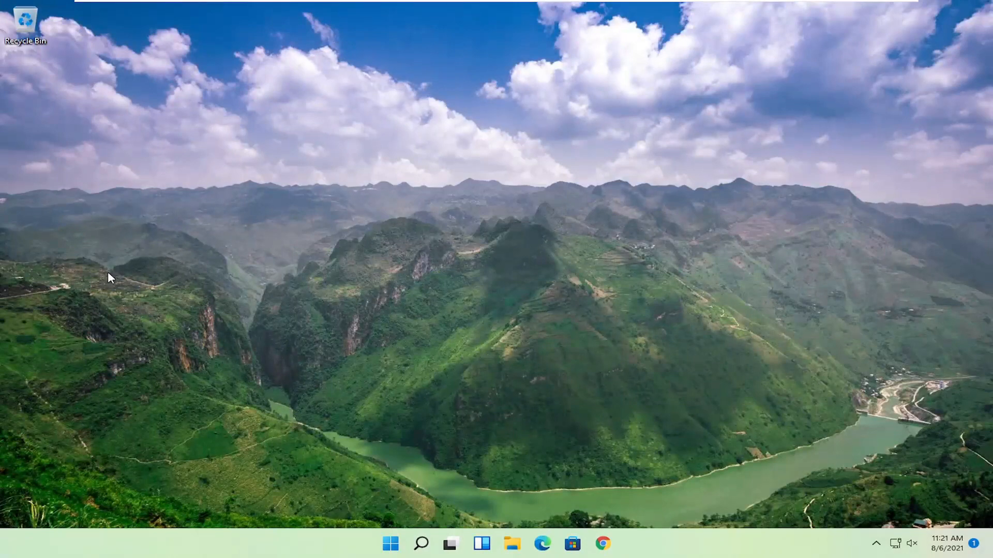
mouse_move(466, 145)
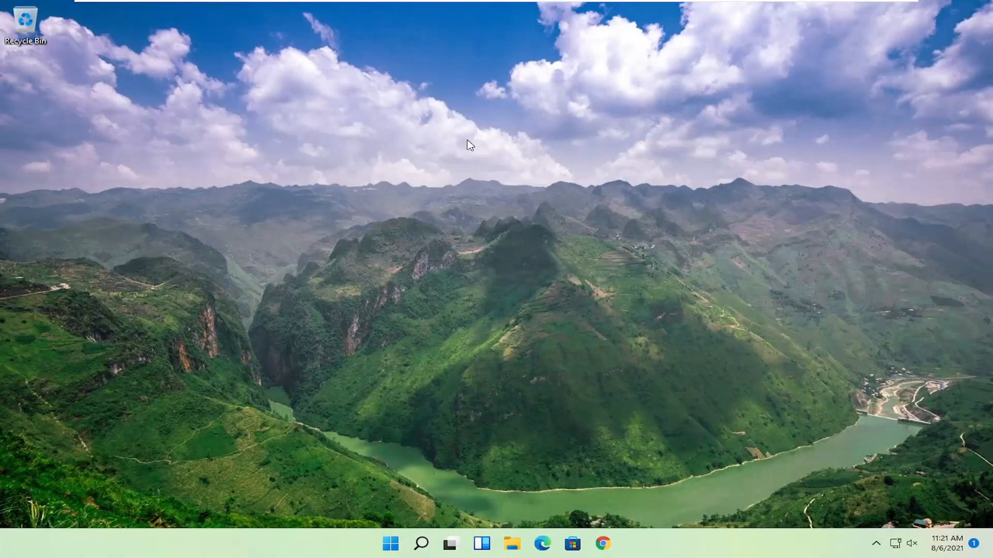
mouse_move(378, 201)
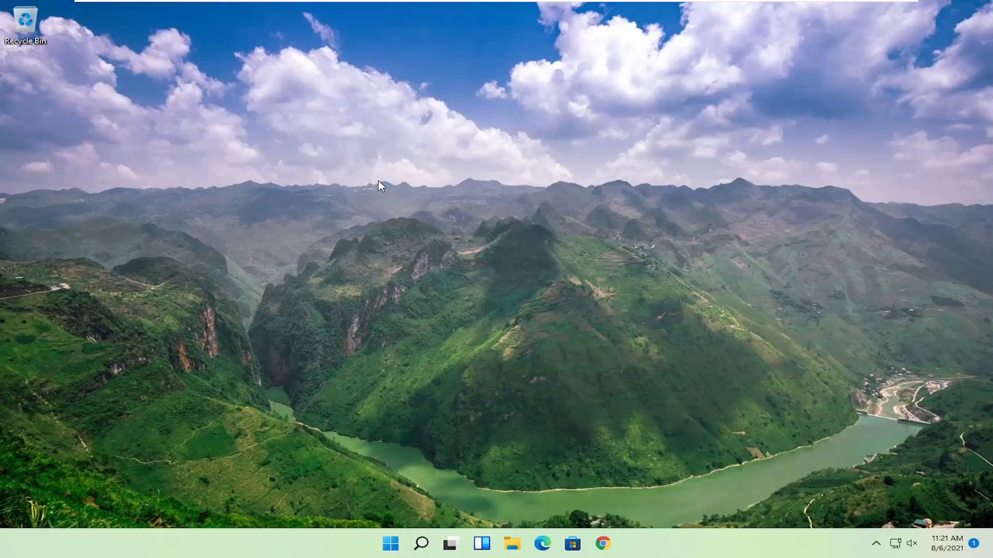
mouse_move(464, 285)
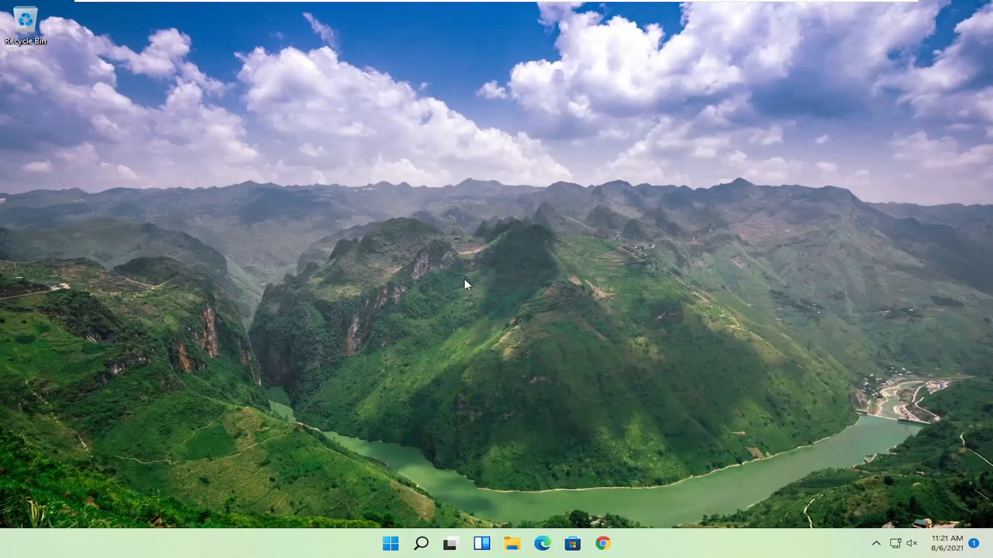